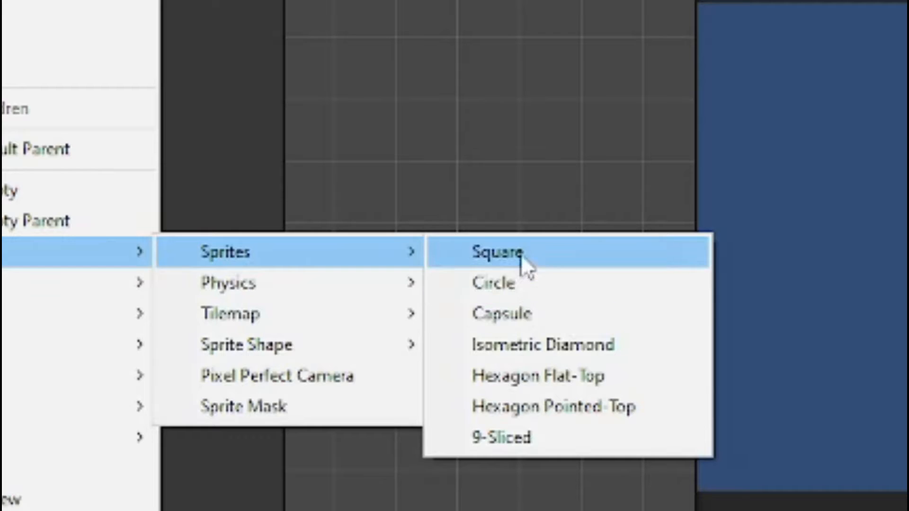
# - Create a square sprite and drag a pillar into place to form the gap
pyautogui.click(505, 253)
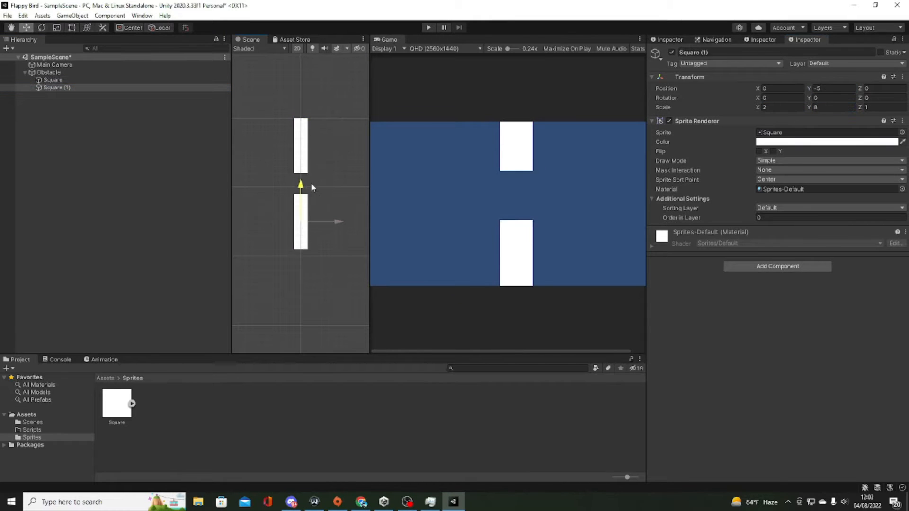
pyautogui.moveTo(300, 184); pyautogui.dragTo(299, 232)
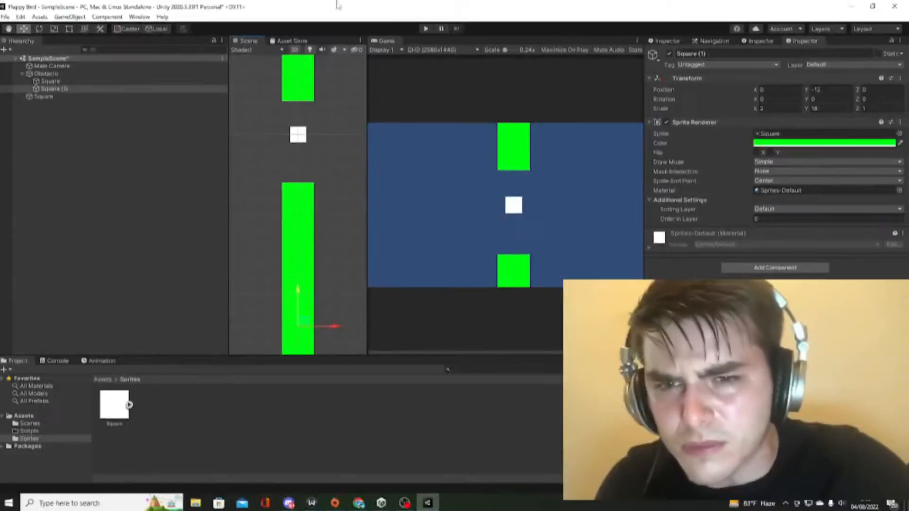
# - Create and open the Jump C# script, add Rigidbody 2D to the square, and test-play
pyautogui.click(824, 143)
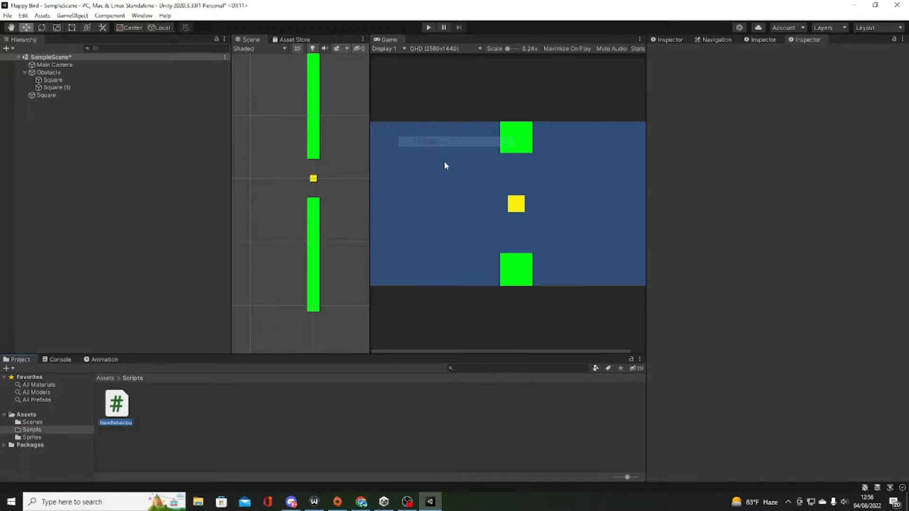
pyautogui.doubleClick(116, 403)
pyautogui.write('R')
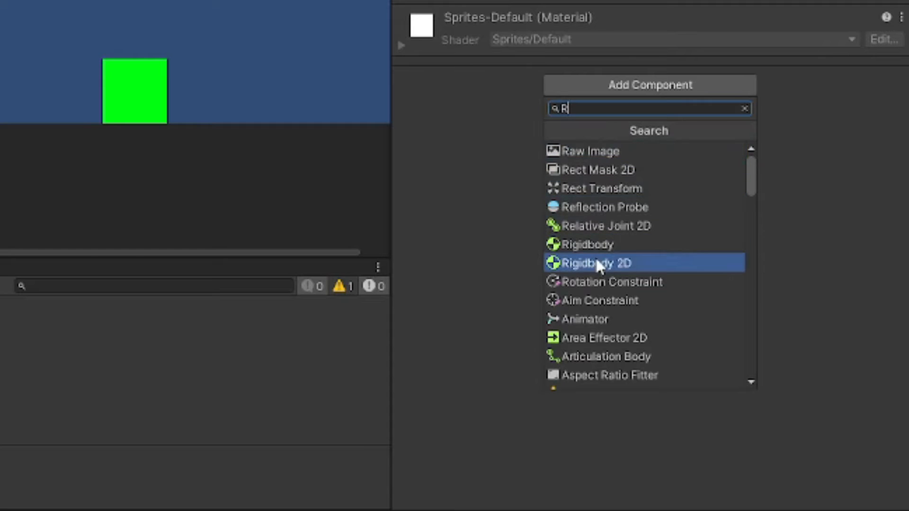
pyautogui.click(594, 263)
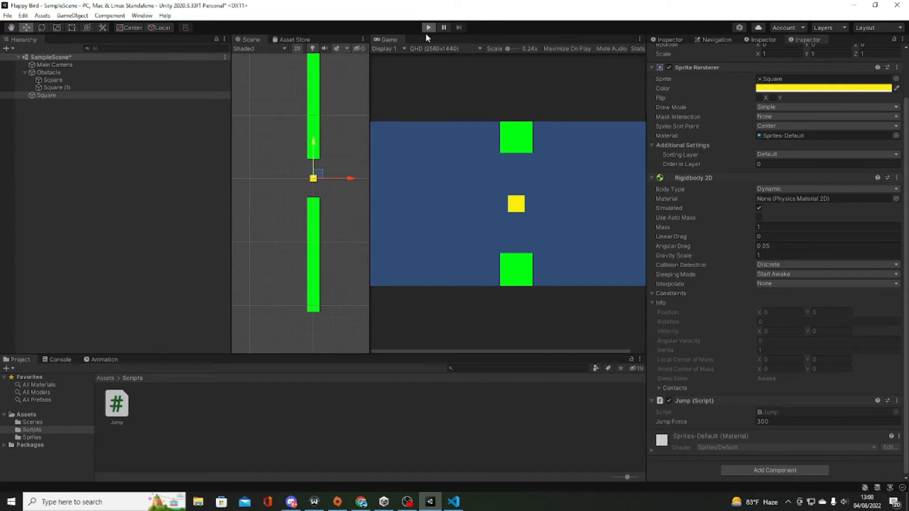
pyautogui.click(428, 27)
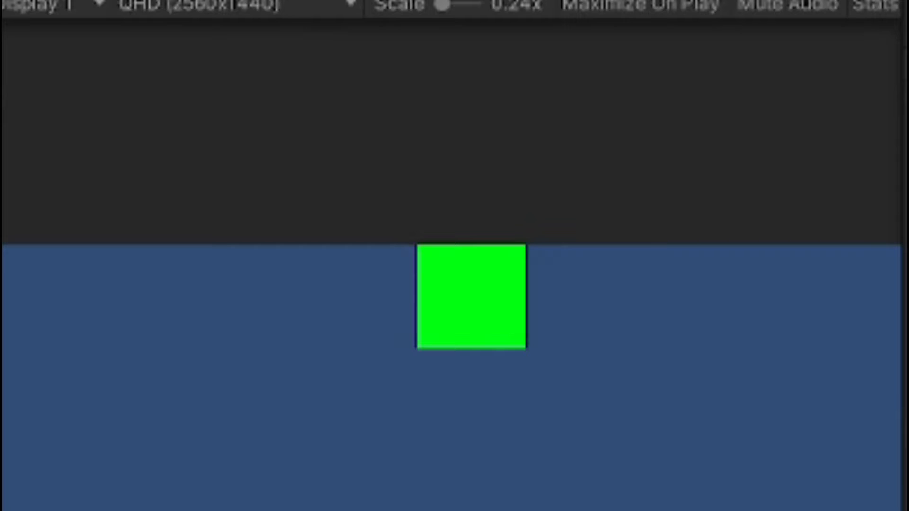
pyautogui.click(429, 501)
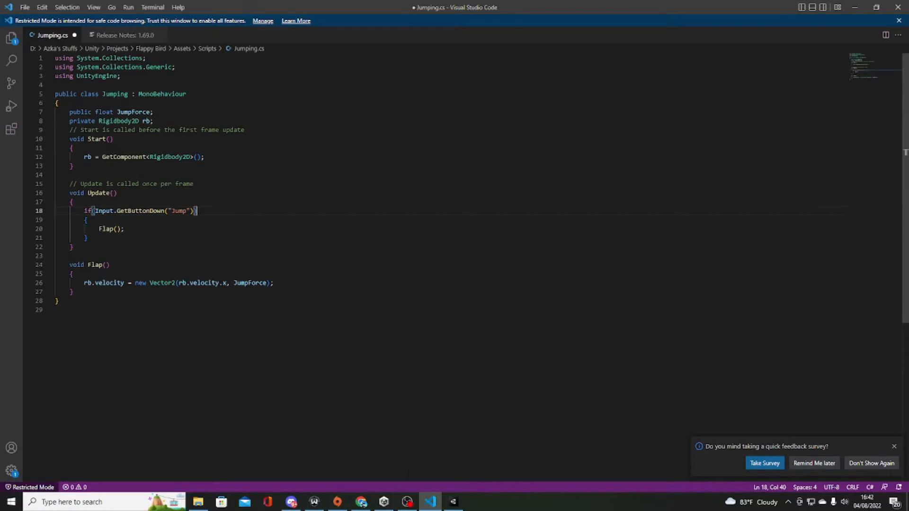
# - Write Flap() in Jumping.cs so the Jump button sets upward velocity by JumpForce
pyautogui.click(452, 502)
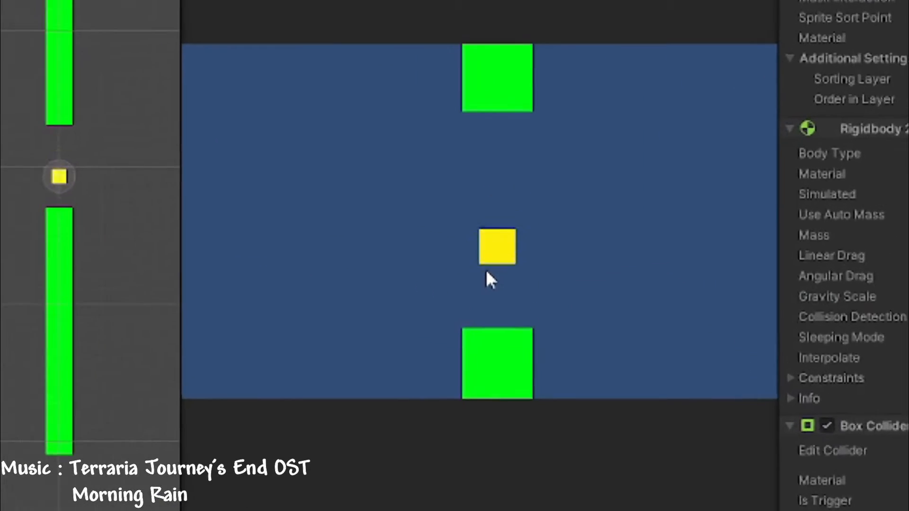
# - Add a Box Collider 2D to both obstacle pillar squares
pyautogui.click(428, 27)
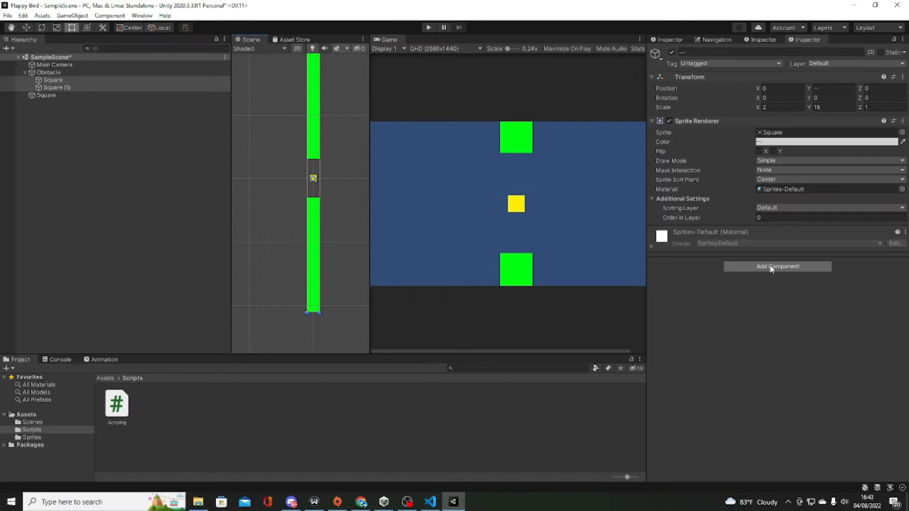
pyautogui.click(777, 266)
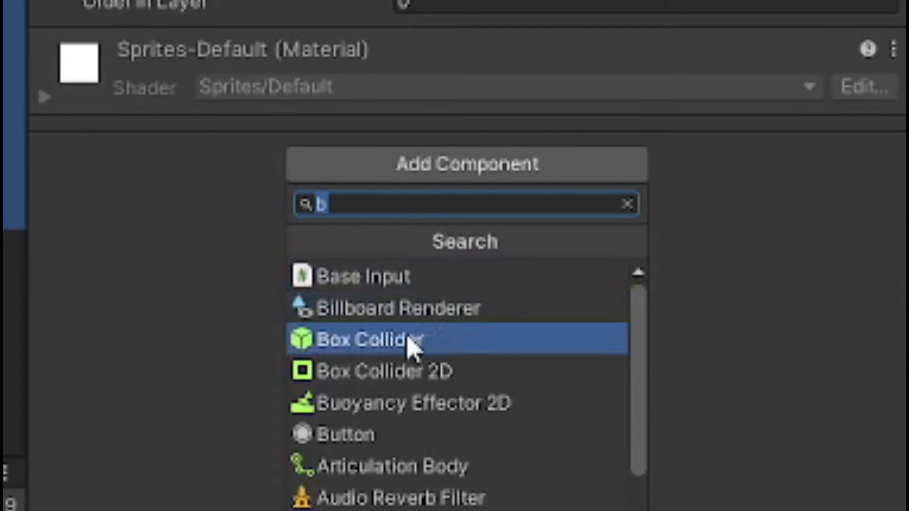
pyautogui.click(384, 372)
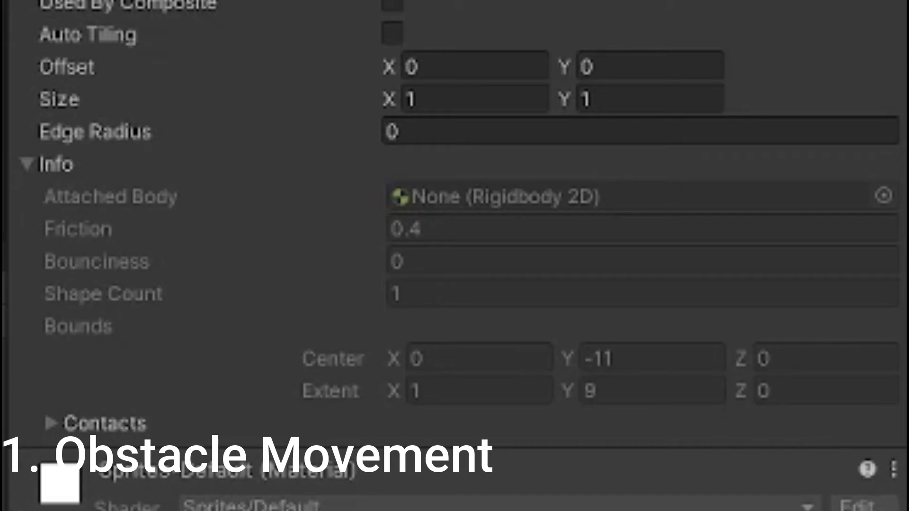
# - Lock the player's horizontal position and script SpawnObstacle to instantiate obstacles at transform.position
pyautogui.write('r')
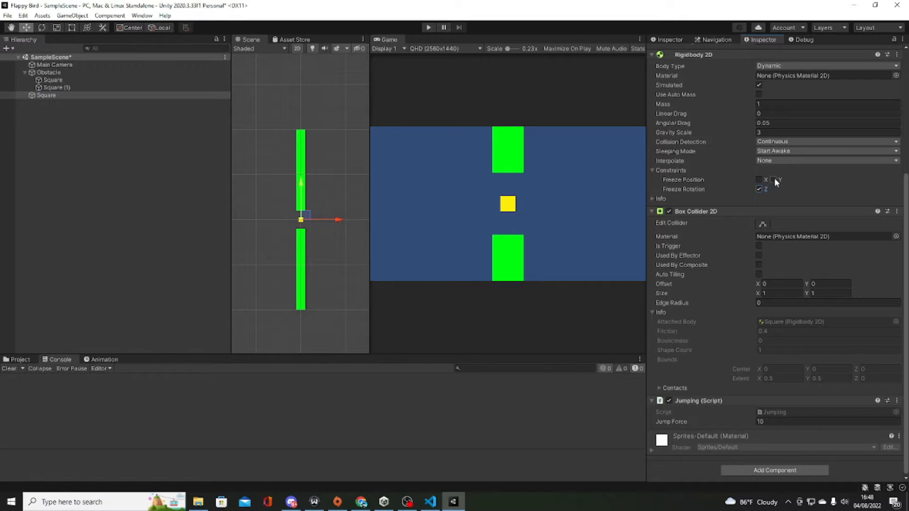
pyautogui.click(759, 179)
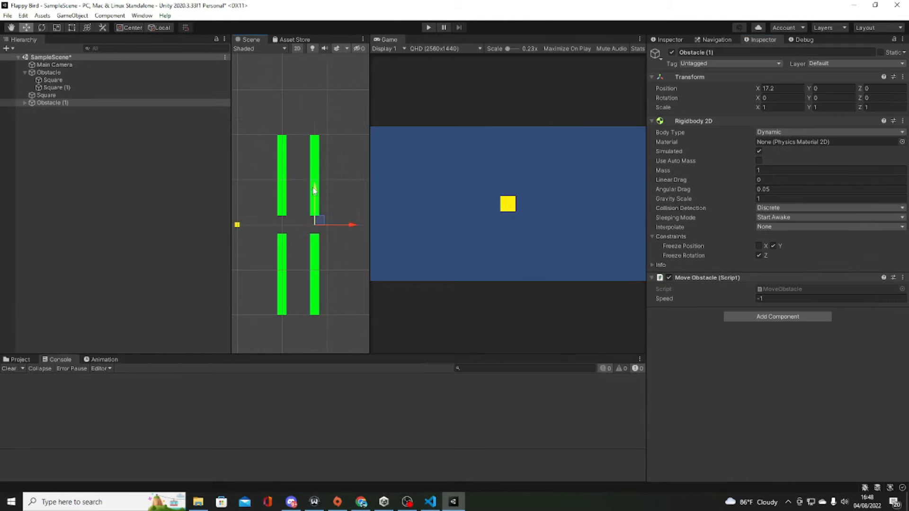
pyautogui.click(428, 27)
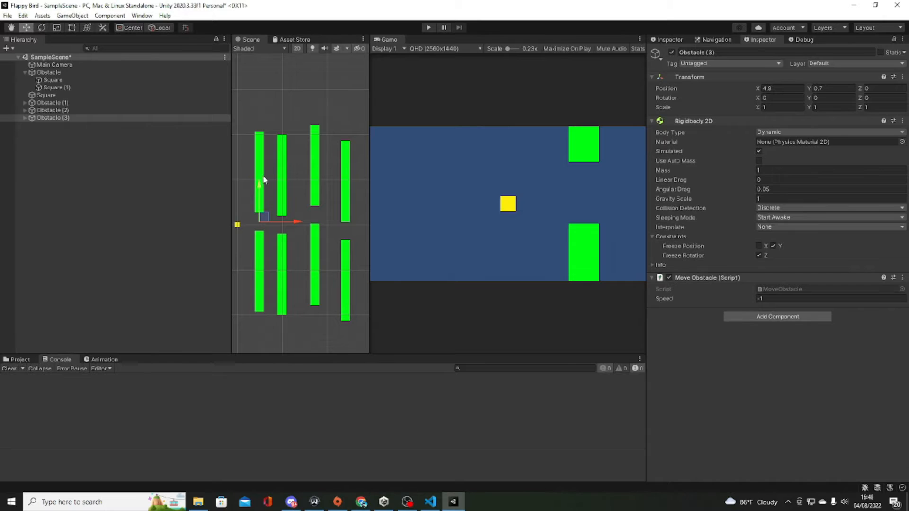
pyautogui.click(428, 27)
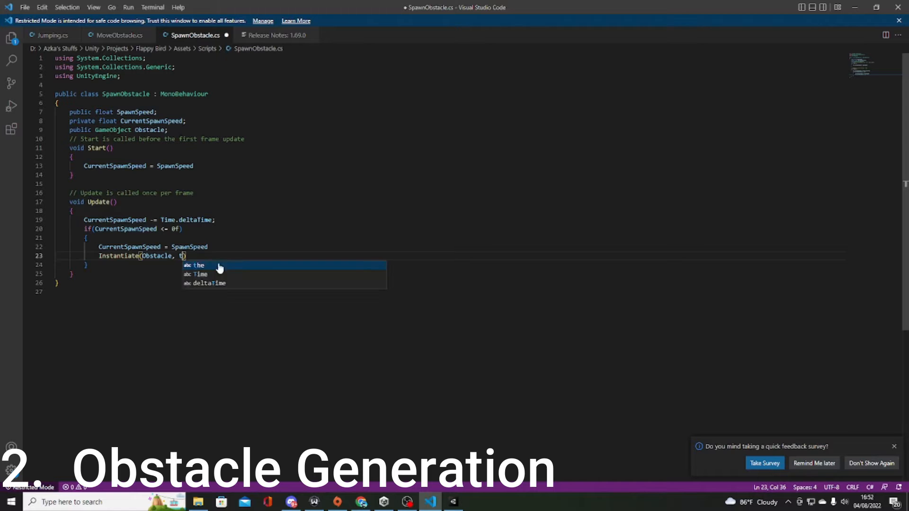
pyautogui.write('transform.position, Quaternion.identity')
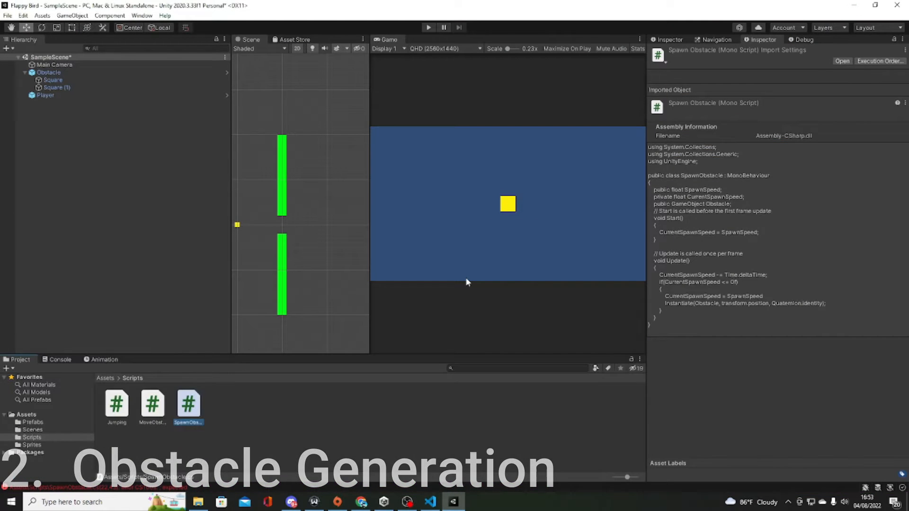
# - Attach SpawnObstacle to the spawner, test spawning in Play, and add an empty child to the Obstacle prefab
pyautogui.click(46, 102)
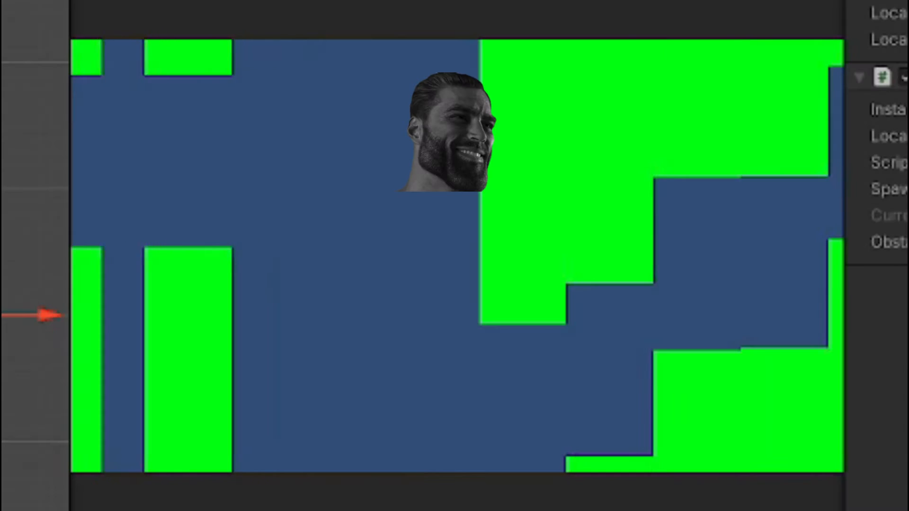
pyautogui.click(428, 27)
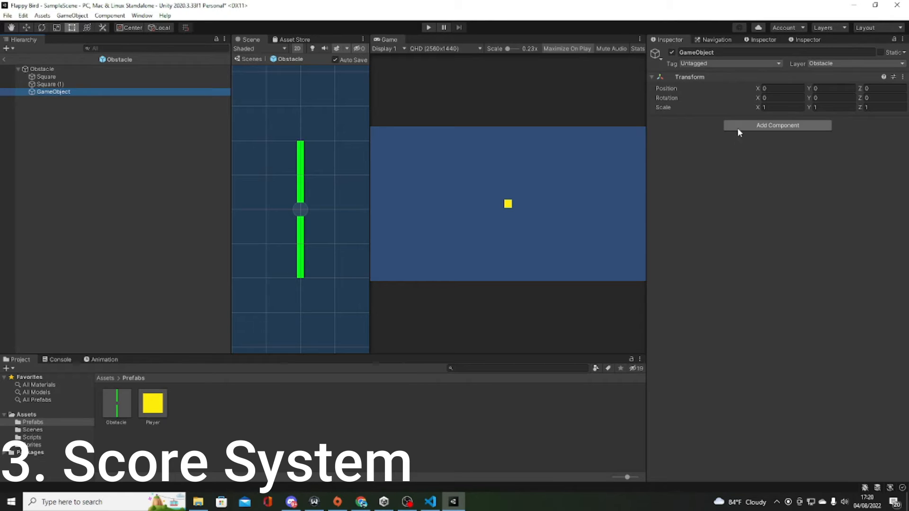
# - Create a UI Text score counter with the Score script and test it in Play
pyautogui.click(778, 125)
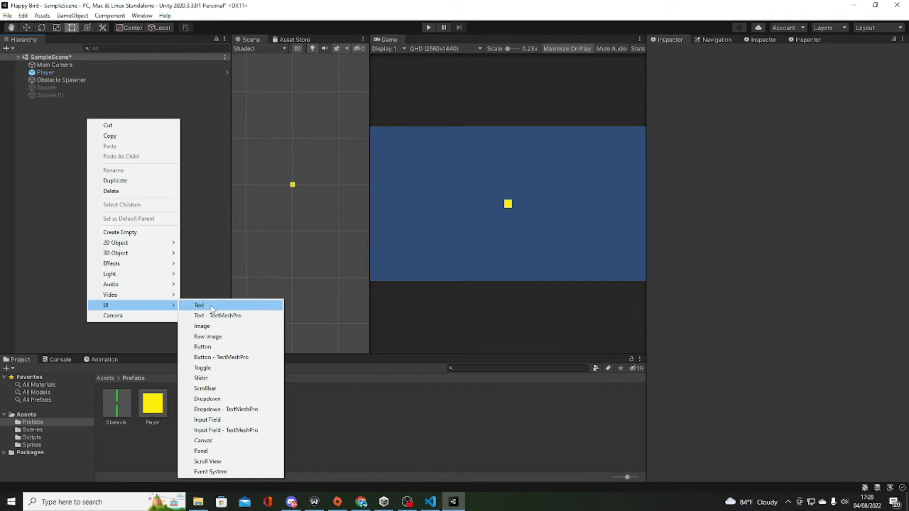
pyautogui.click(429, 502)
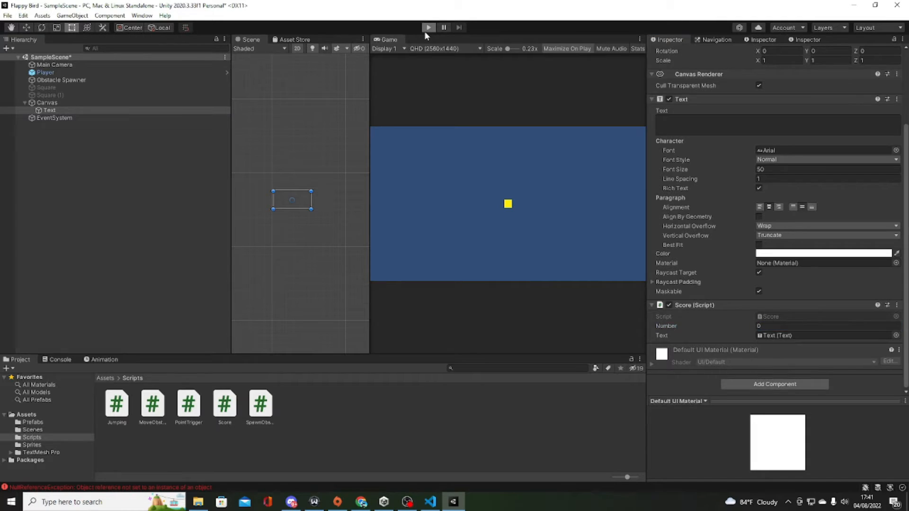
pyautogui.click(428, 28)
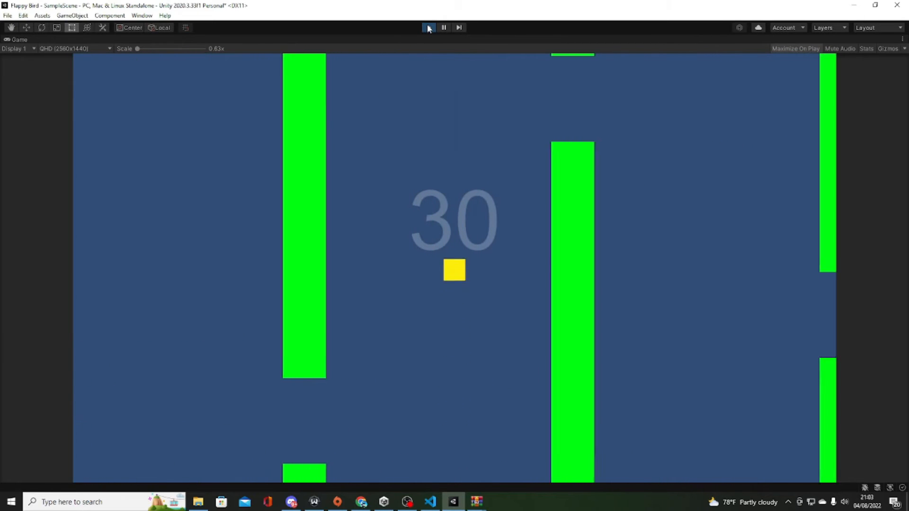
# - Stop the playtest after flying through the pipes with the score reaching 30
pyautogui.click(428, 28)
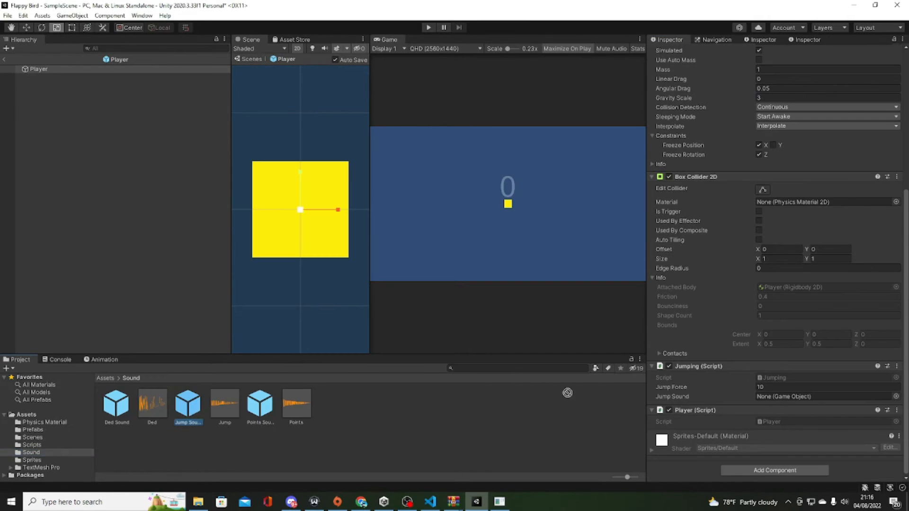
# - Assign the Jump Sound and Point Sound objects and run a quick Play test
pyautogui.click(52, 92)
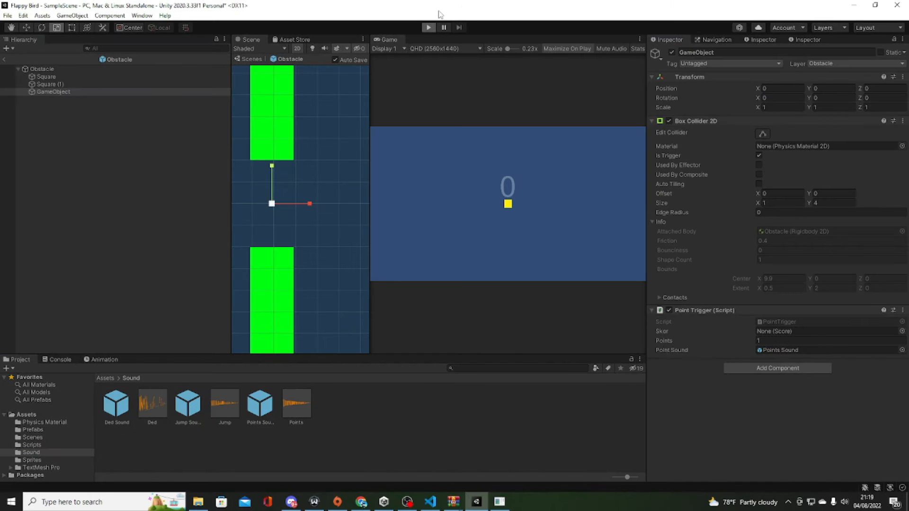
pyautogui.click(428, 27)
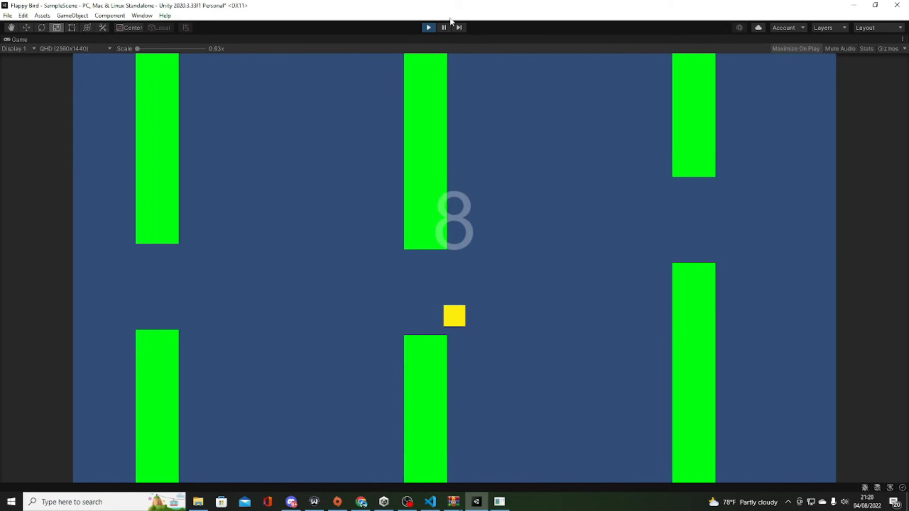
pyautogui.click(429, 28)
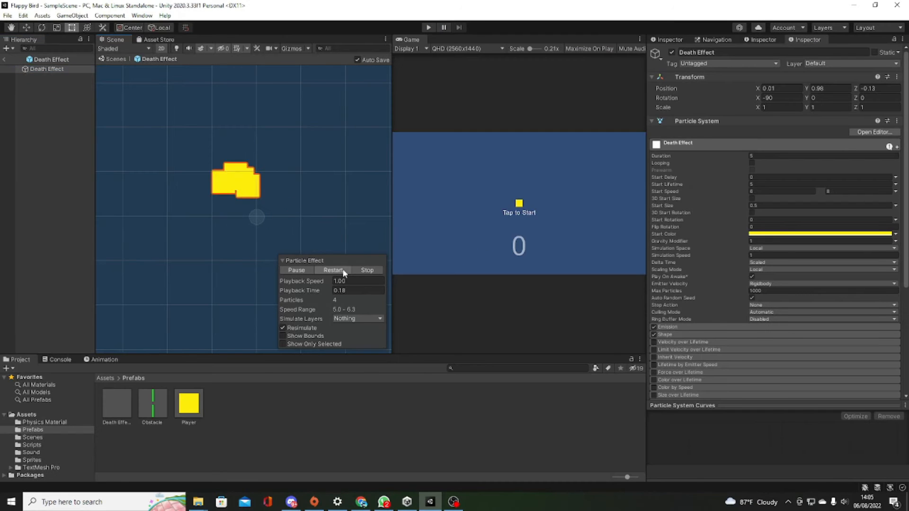
# - Preview the death particles, then die in Play and restart from the 'You are Dead LOL' screen
pyautogui.click(333, 269)
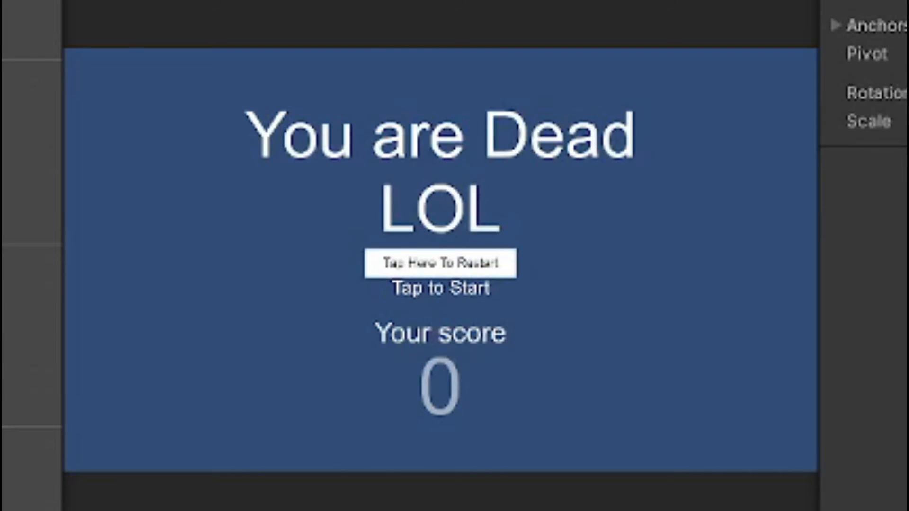
pyautogui.click(439, 264)
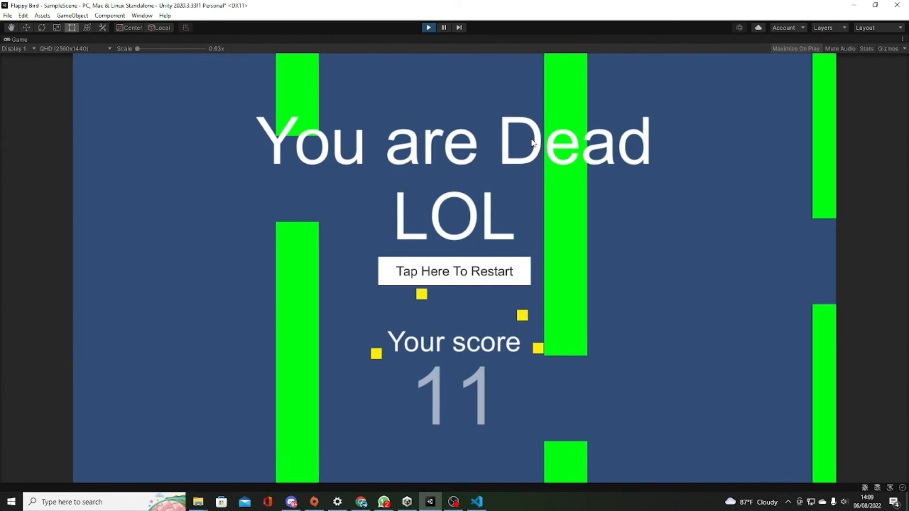
pyautogui.click(796, 49)
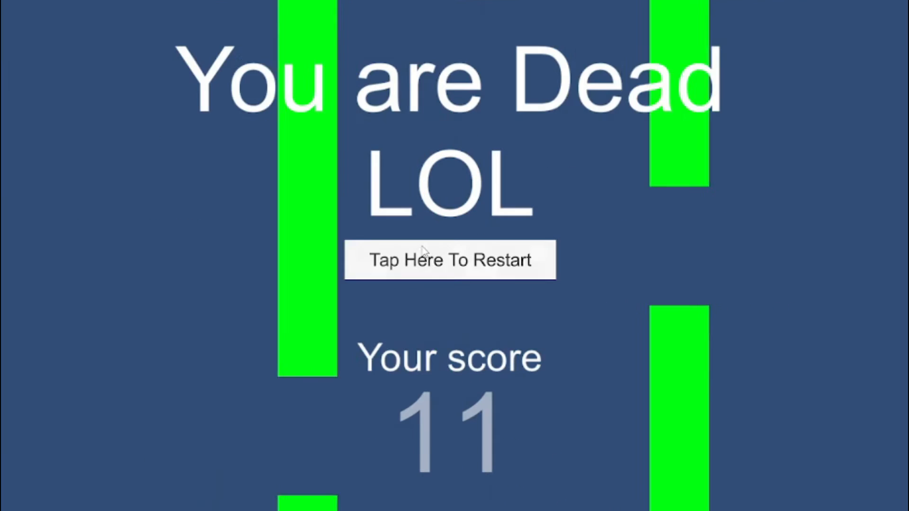
pyautogui.click(449, 259)
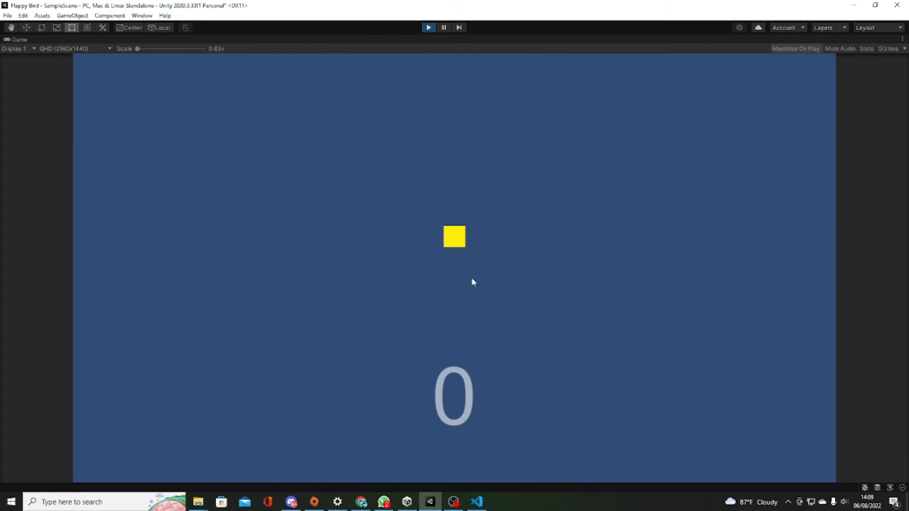